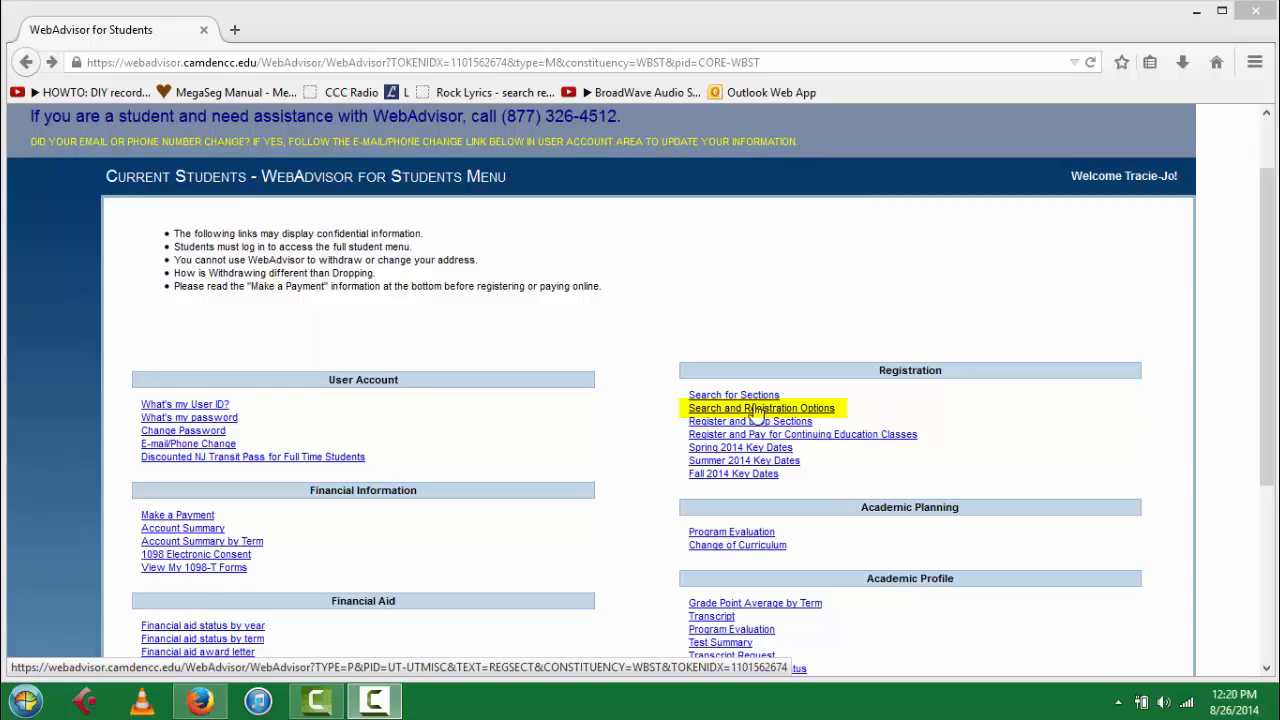
Choose the Search and register for sections route from the Registration options.
left_click(760, 408)
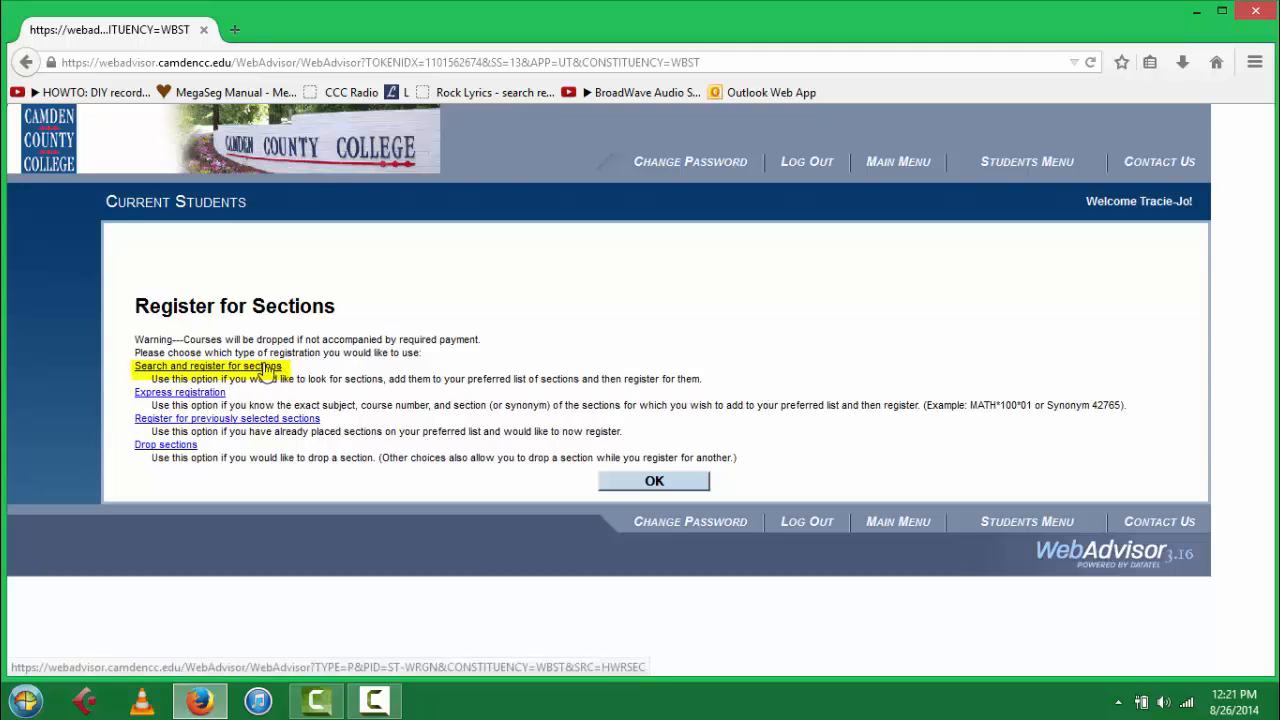
left_click(208, 364)
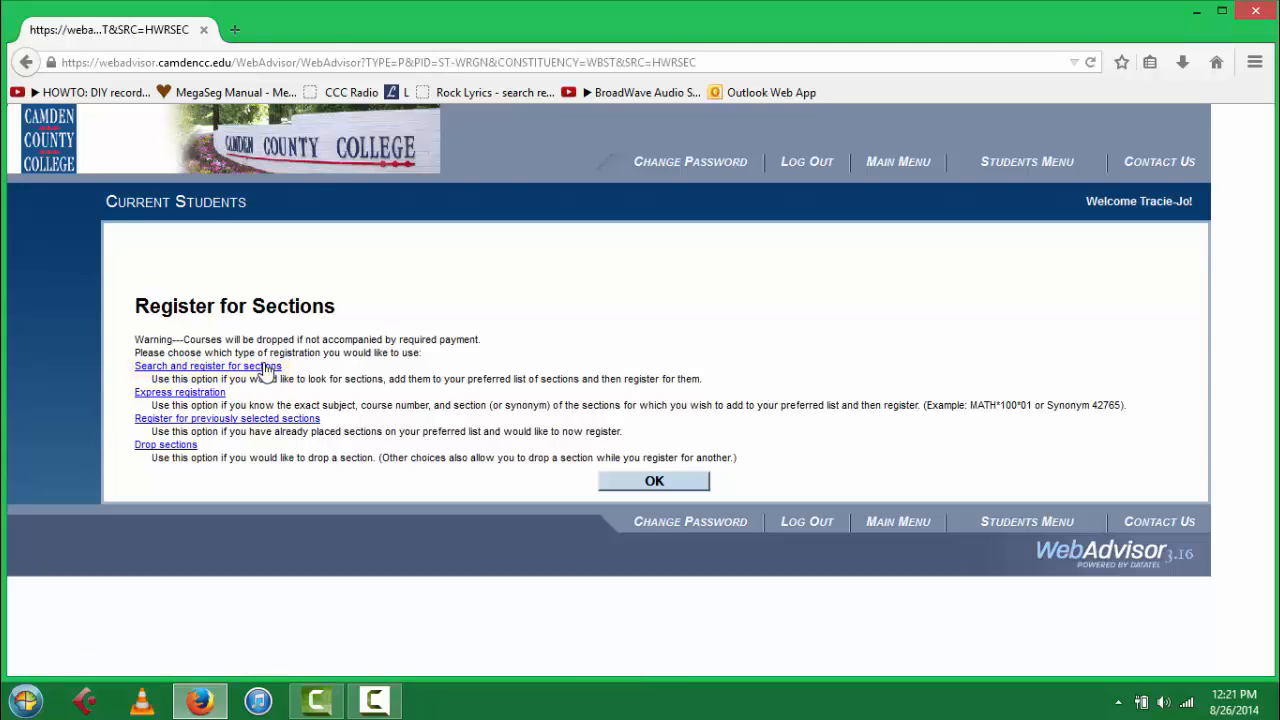
Fill the search form with term Fall 2014 15 Week Session, subject BIOLOGY and course number 111.
left_click(208, 366)
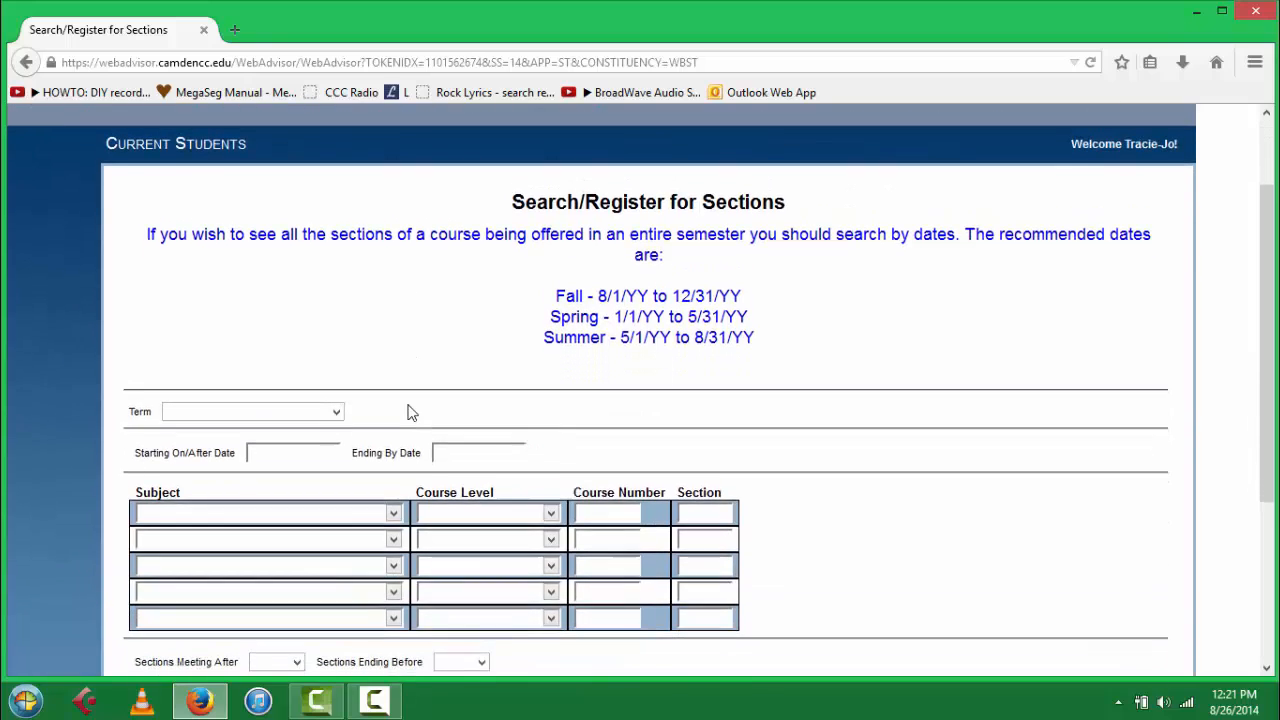
scroll("down", 3)
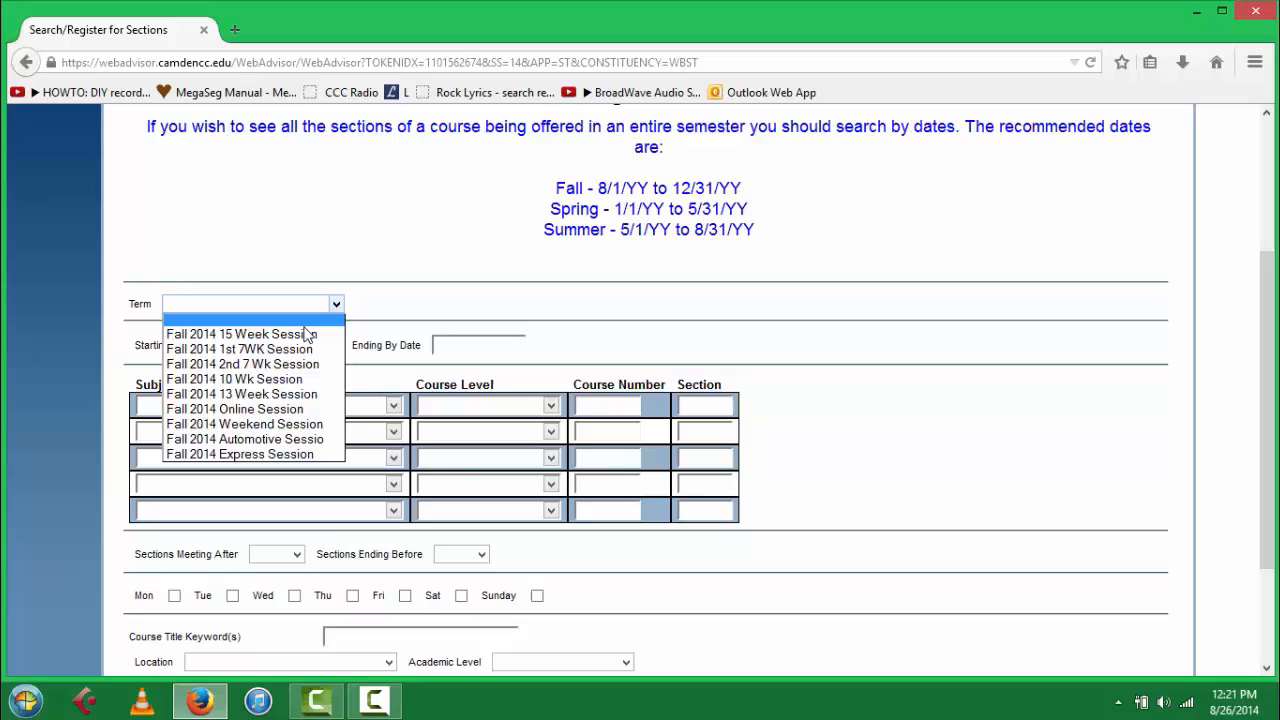
left_click(244, 332)
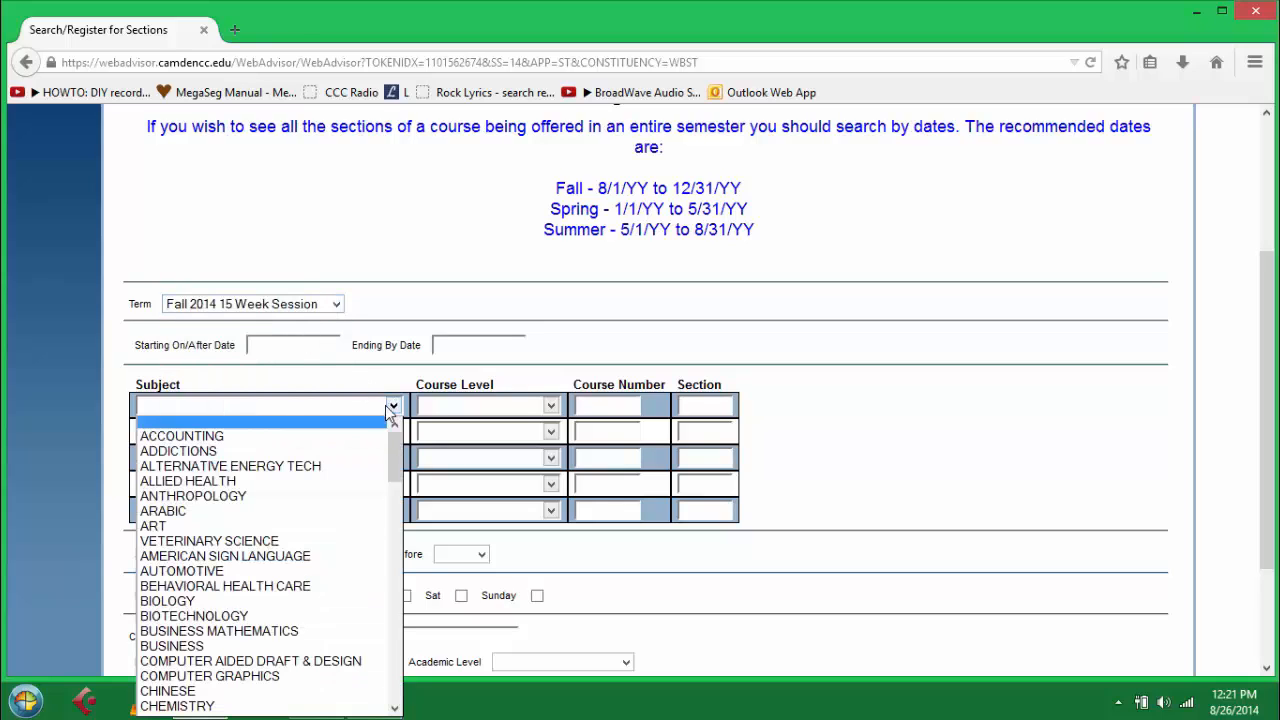
left_click(168, 600)
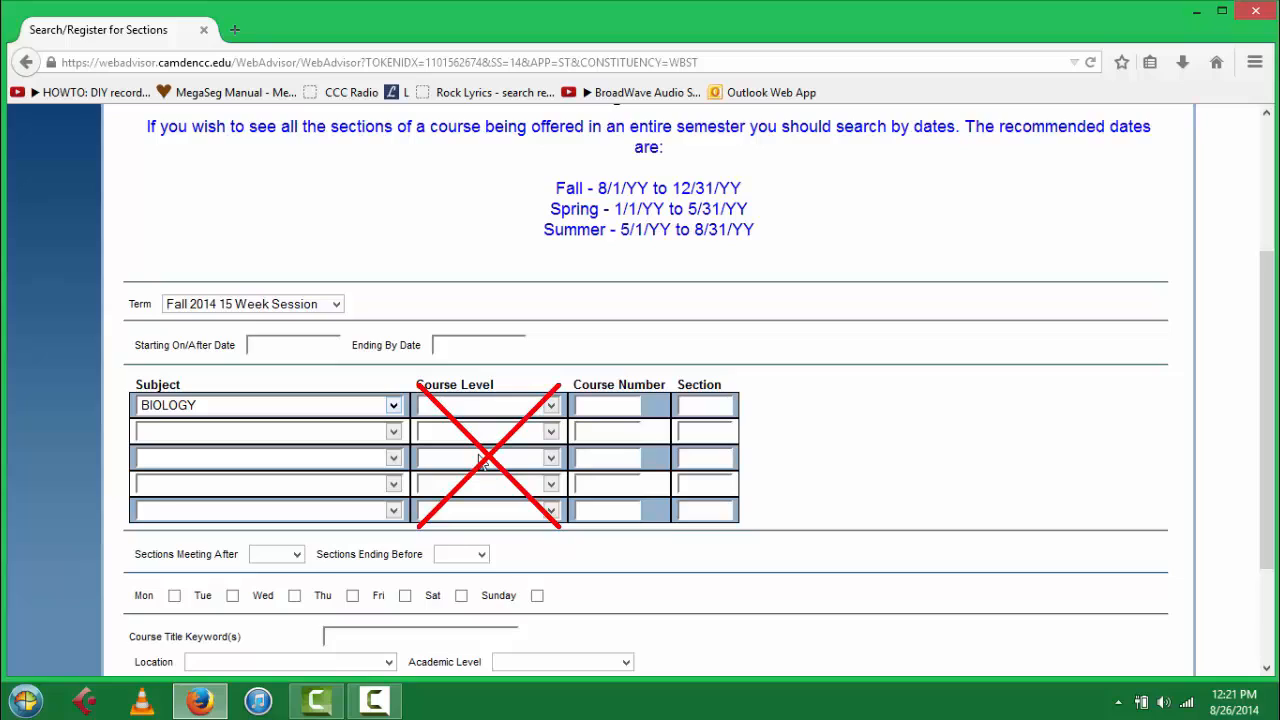
mouse_move(564, 408)
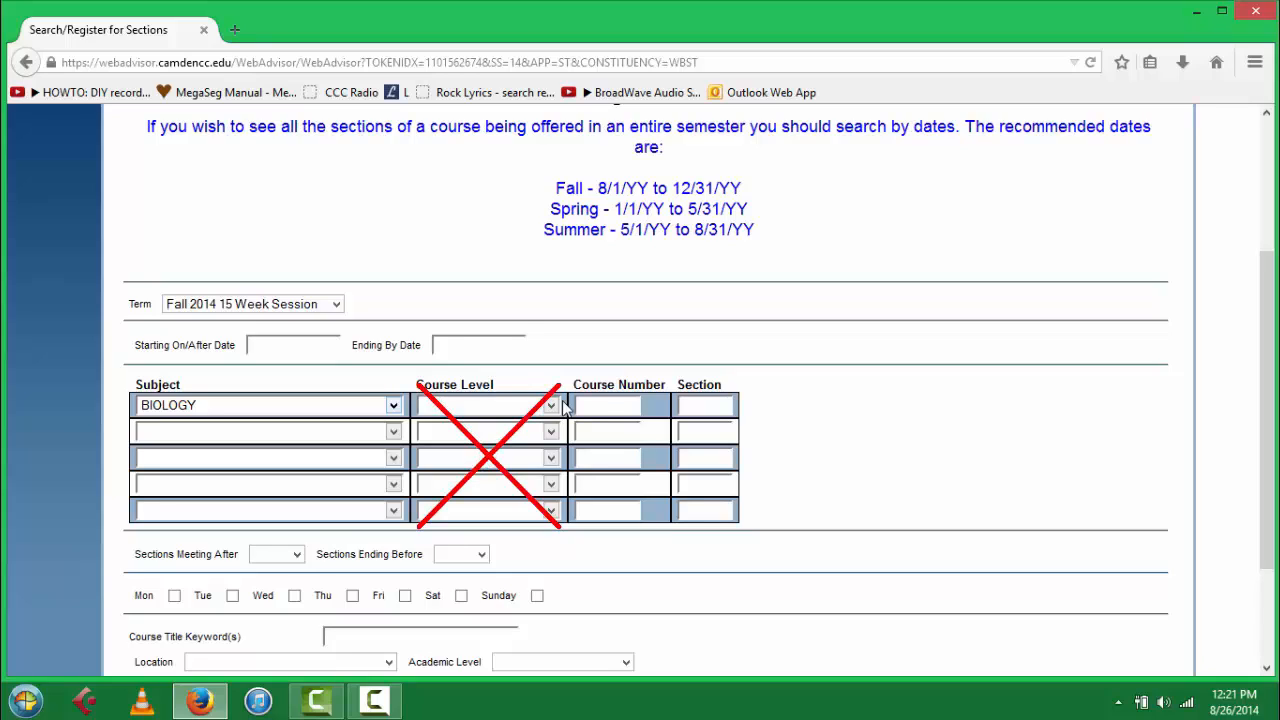
mouse_move(602, 404)
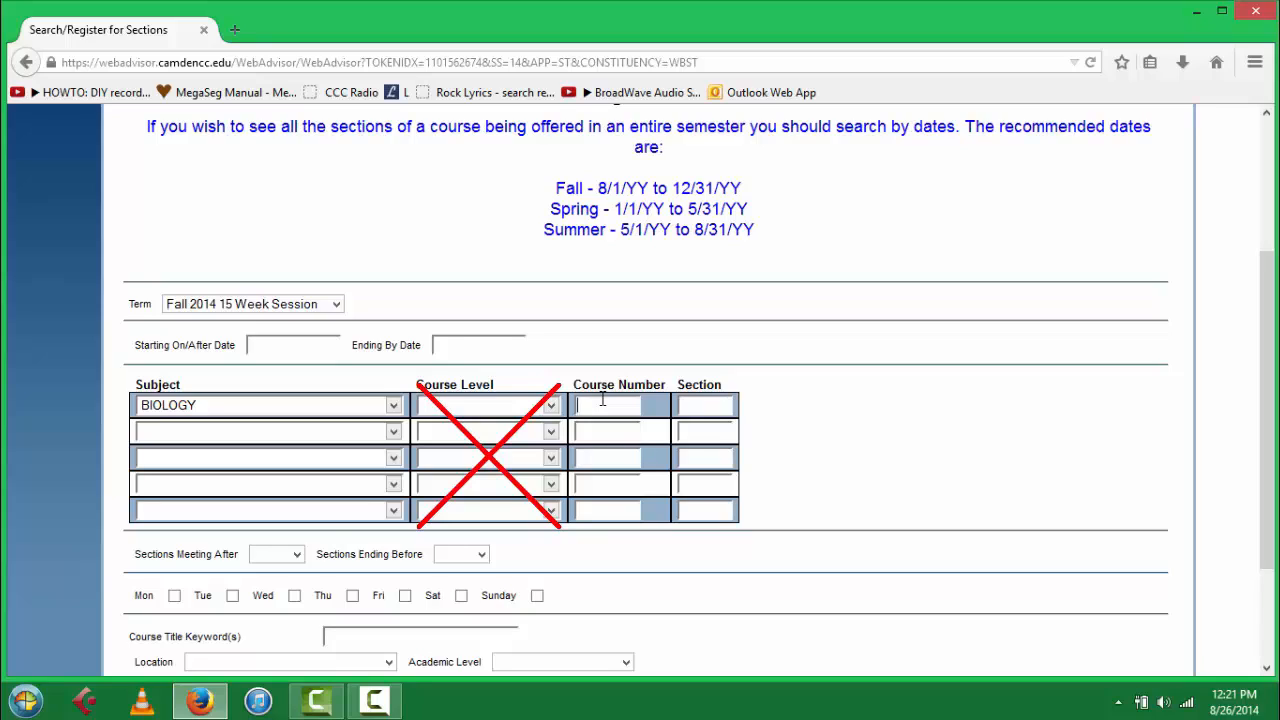
type("111")
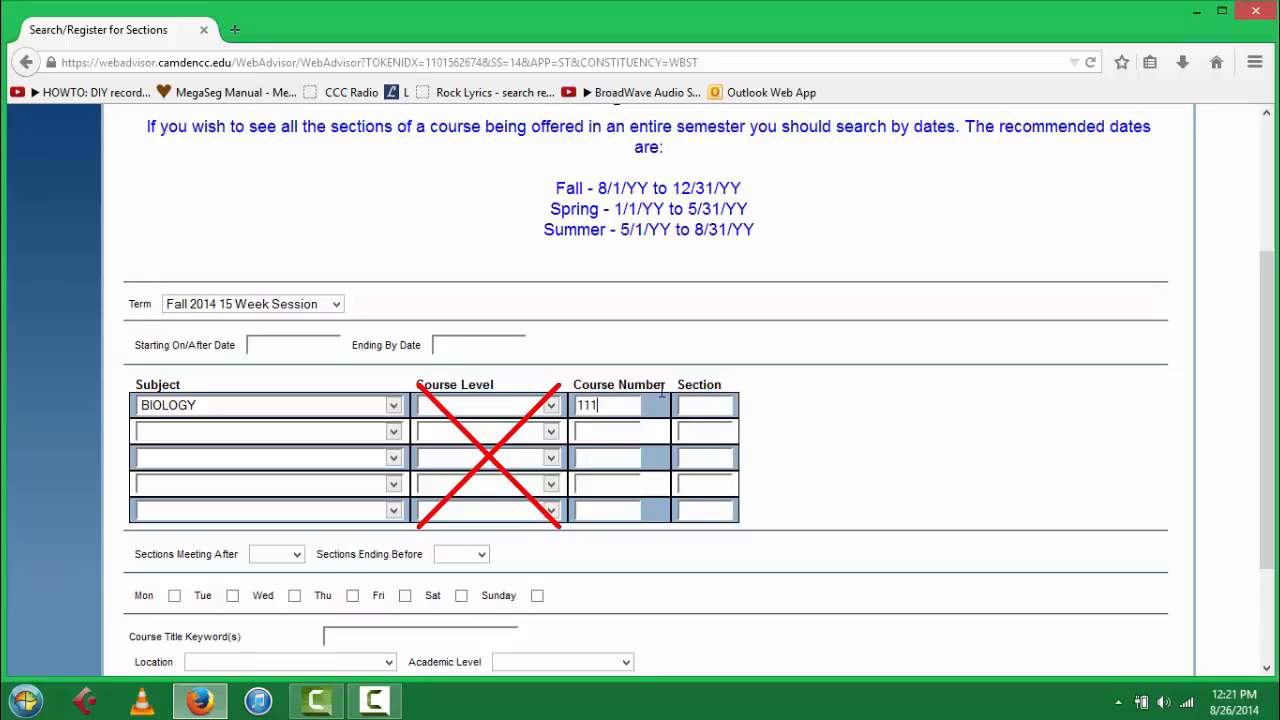
scroll("down", 3)
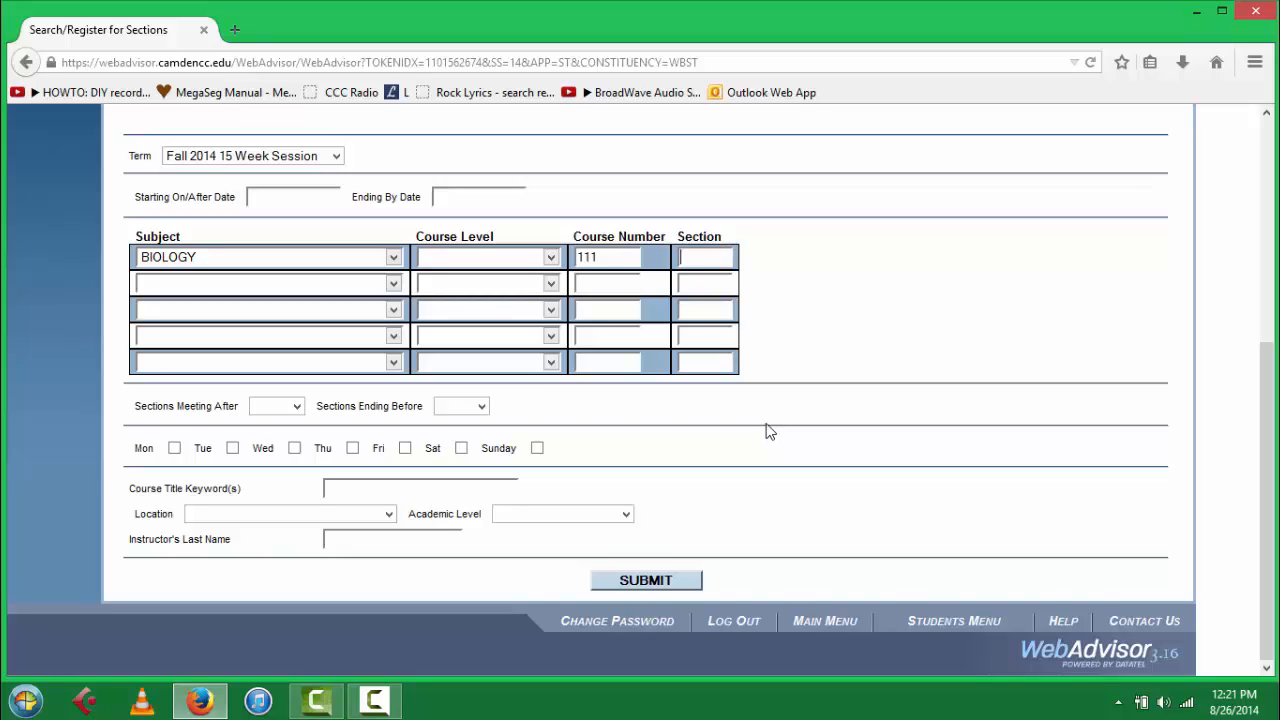
Submit the Biology 111 section search for the Fall 2014 15 Week Session.
left_click(294, 448)
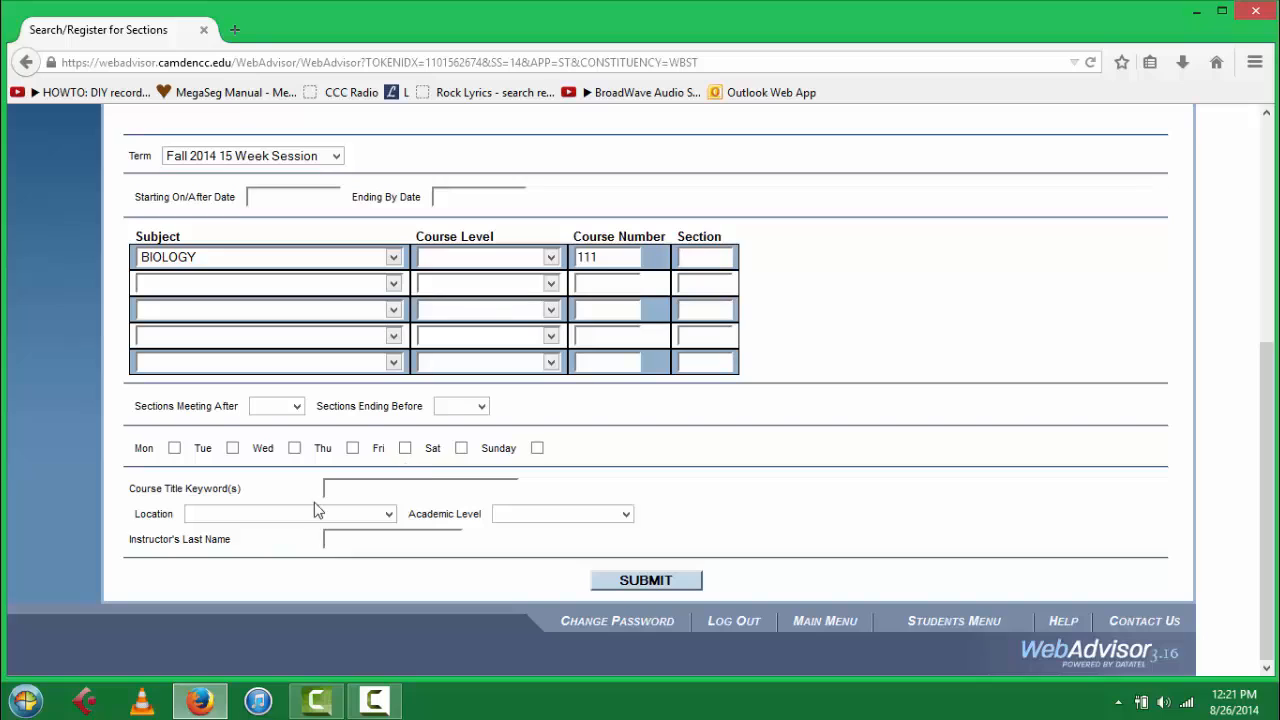
mouse_move(388, 512)
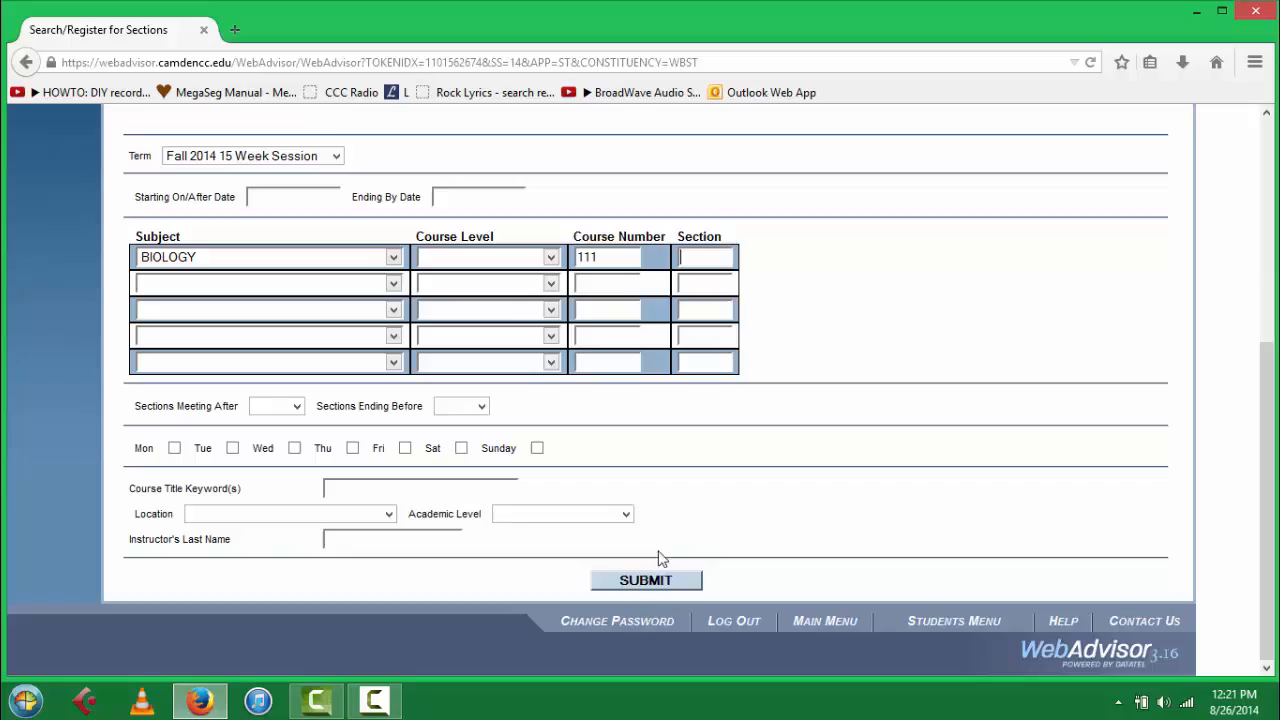
left_click(646, 580)
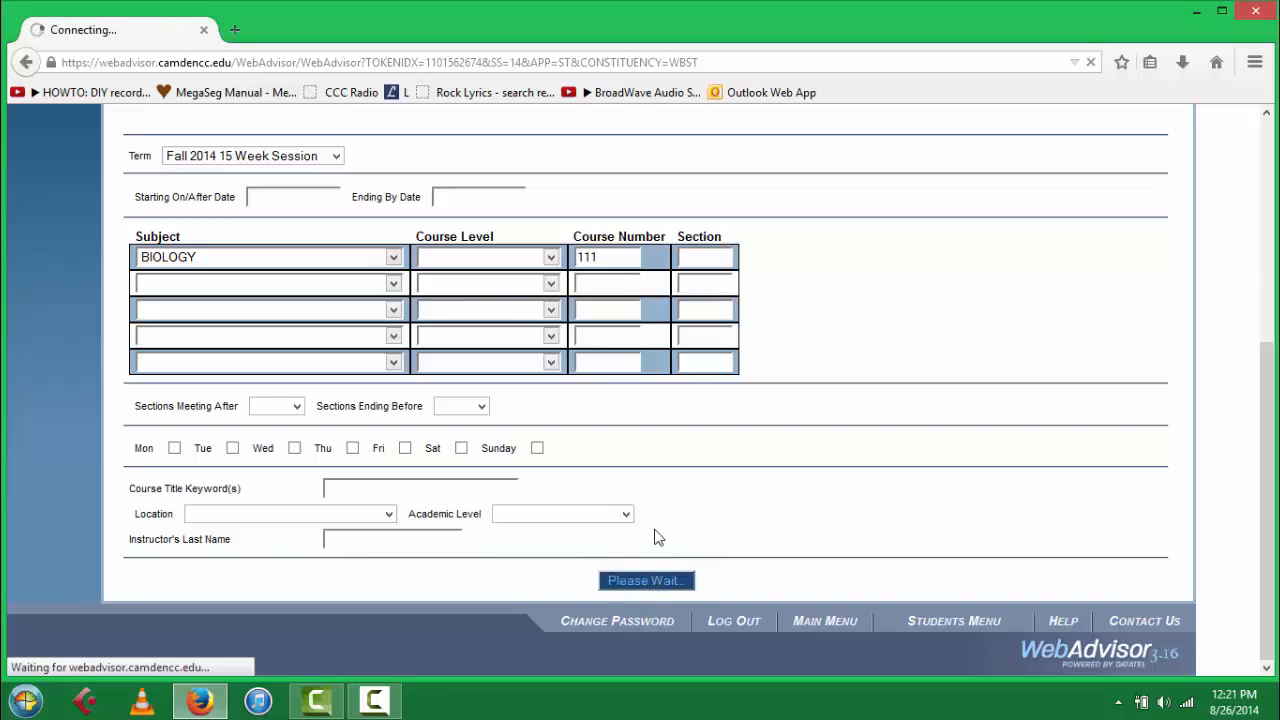
left_click(644, 580)
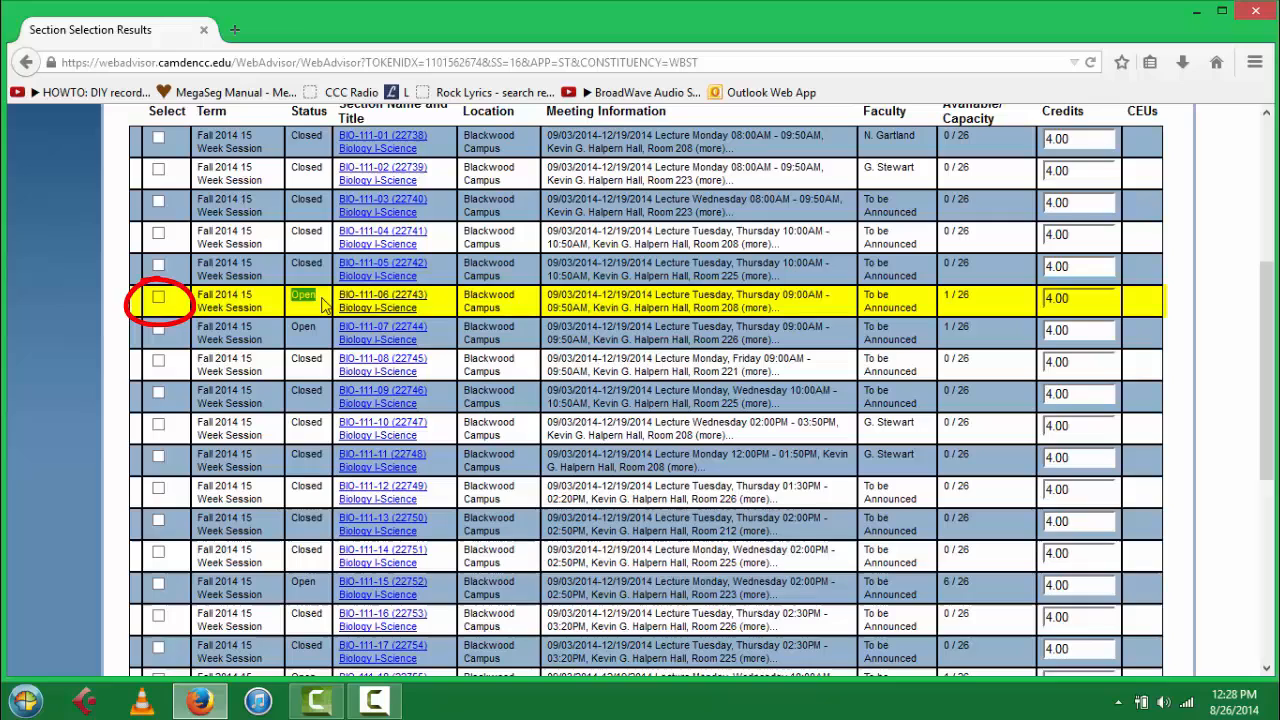
left_click(160, 298)
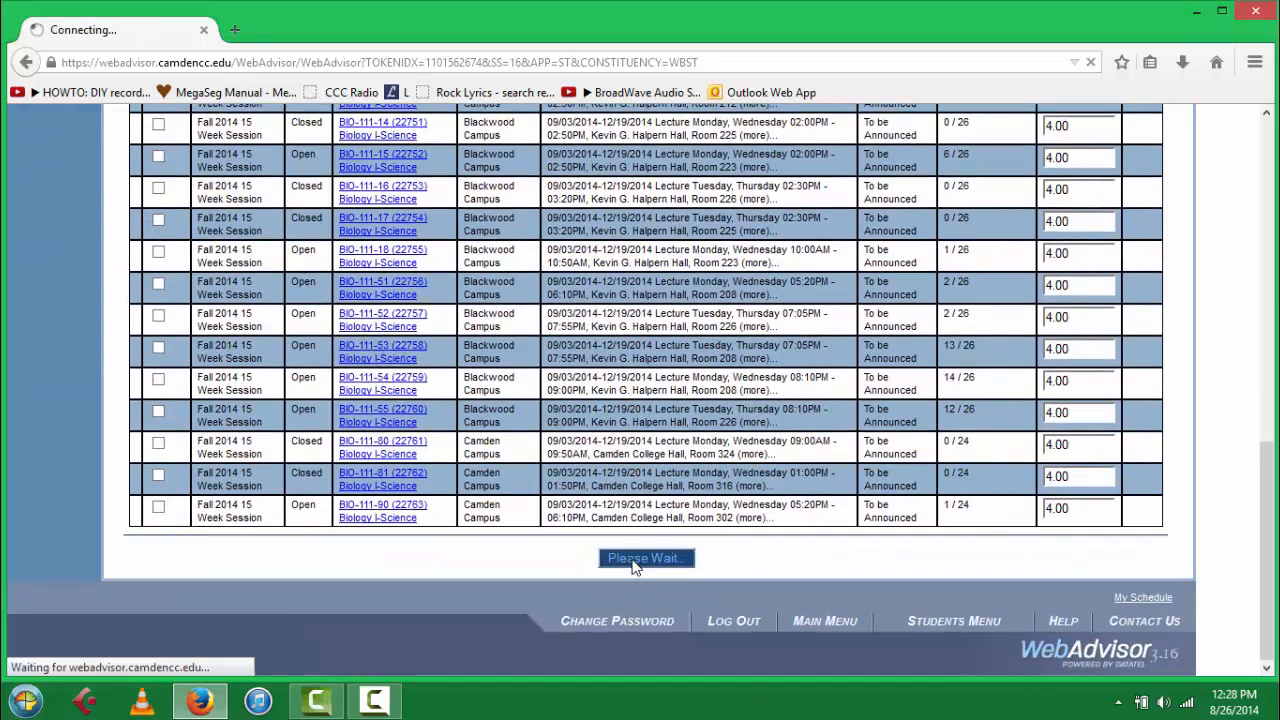
left_click(646, 558)
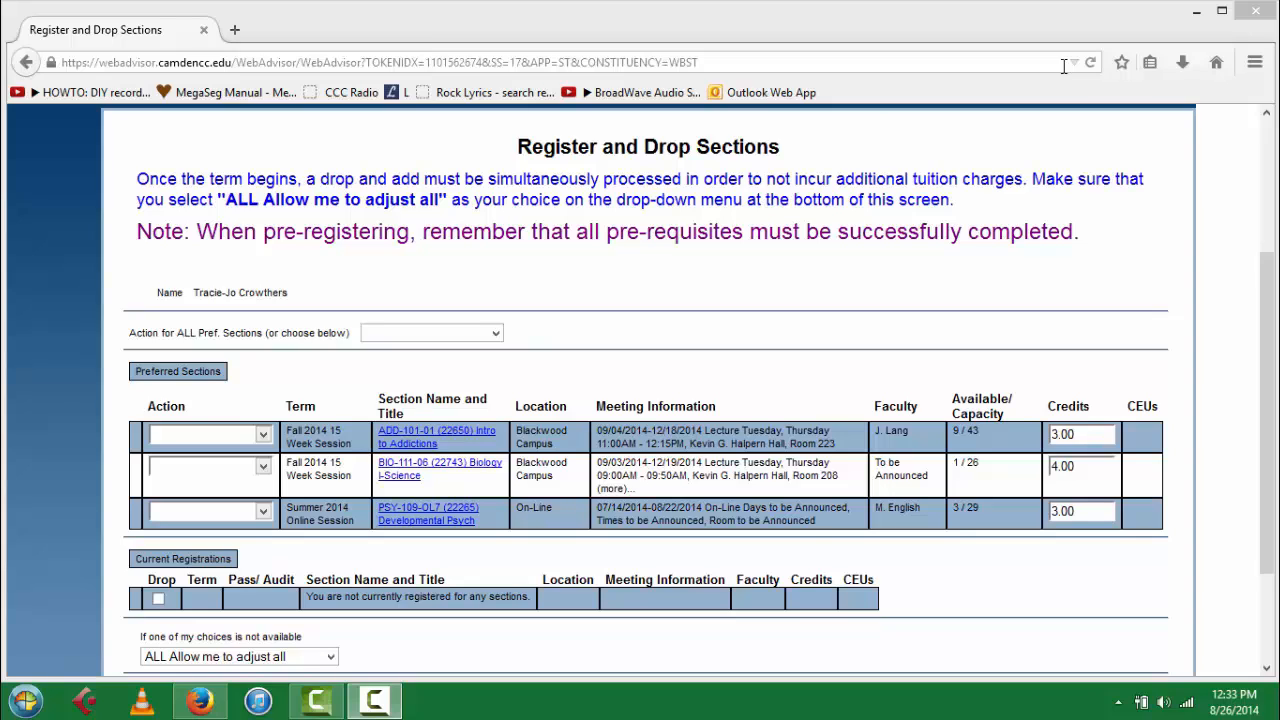
Set the action for BIO-111-06 to Register and submit to get the Registration Results.
left_click(264, 466)
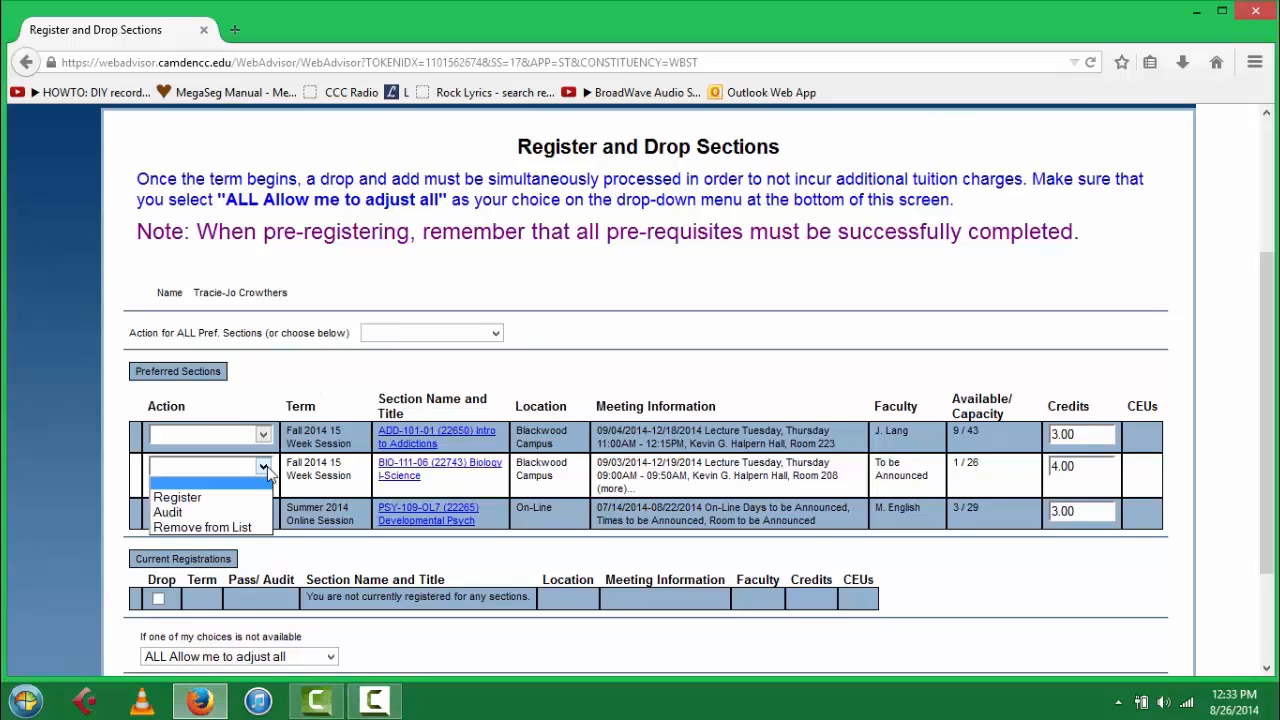
mouse_move(176, 496)
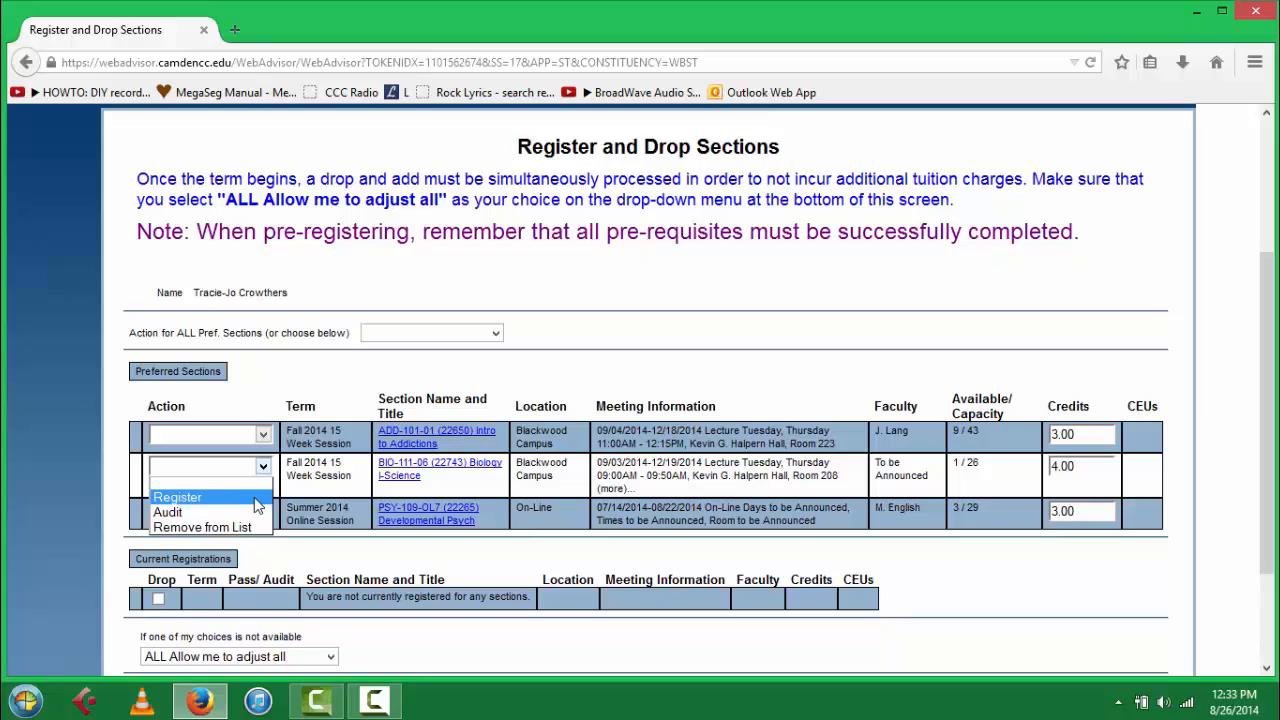
mouse_move(204, 528)
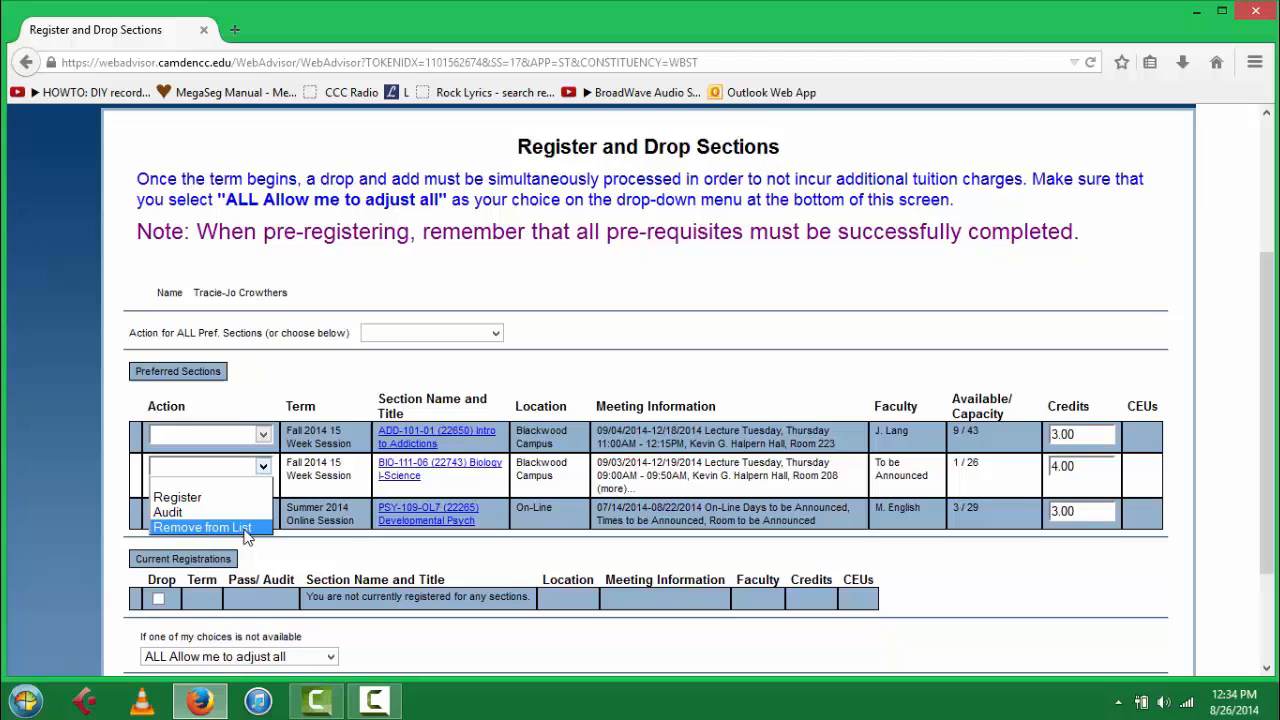
left_click(176, 496)
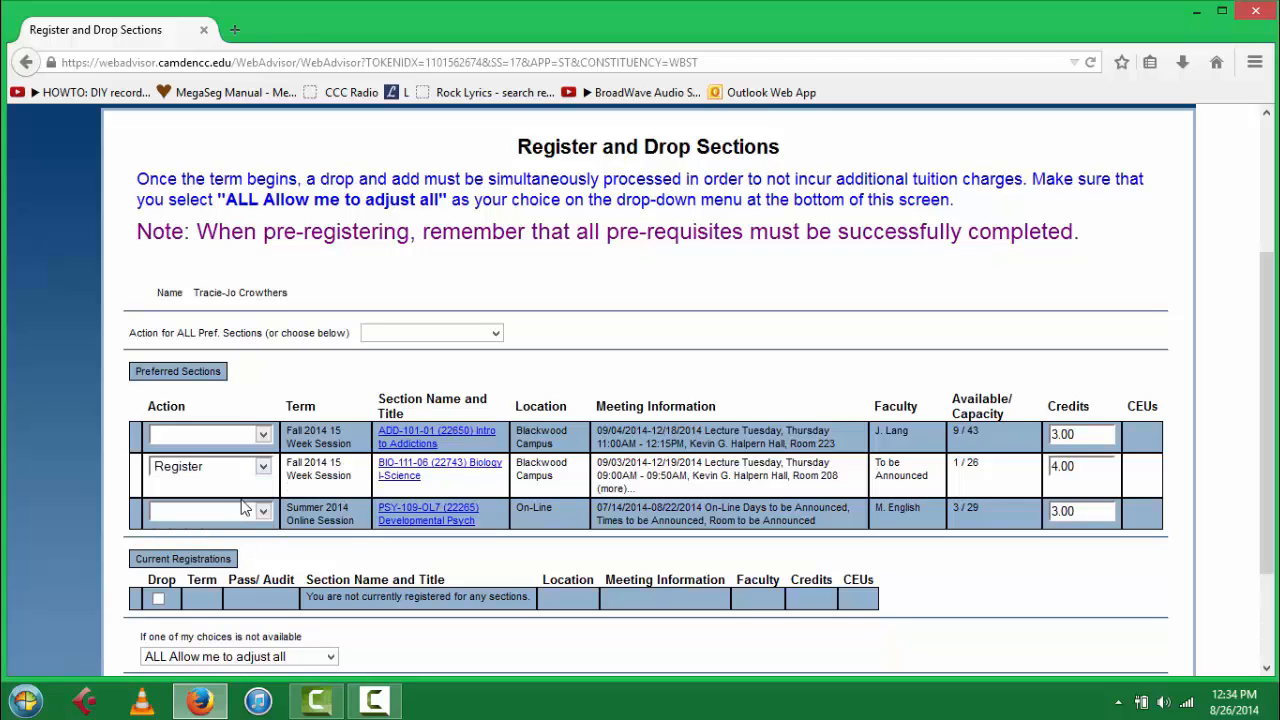
mouse_move(368, 500)
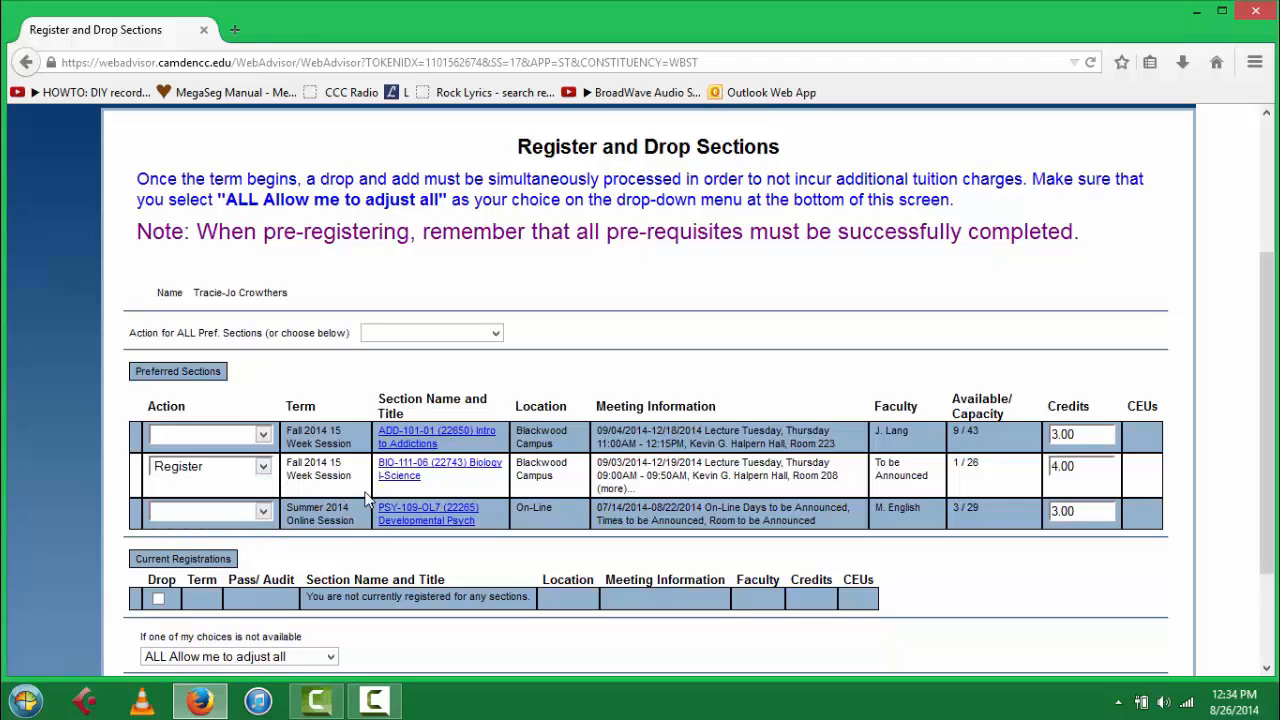
scroll("down", 3)
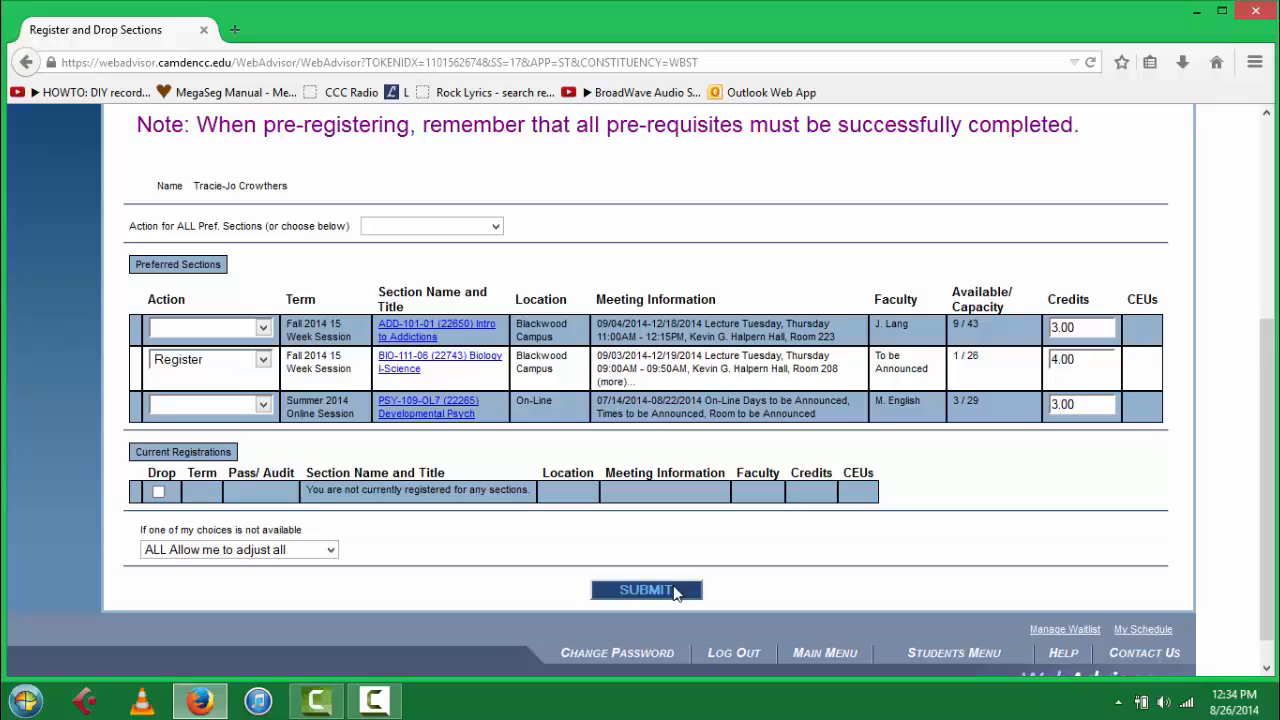
left_click(646, 588)
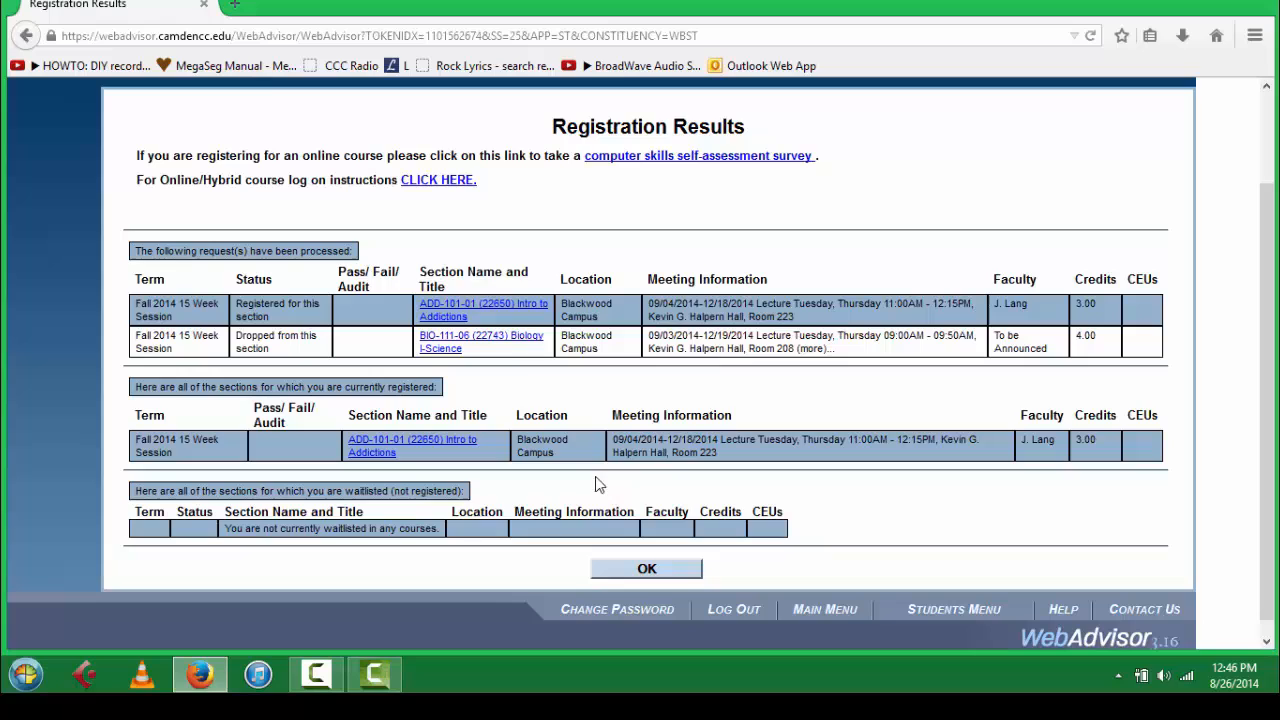